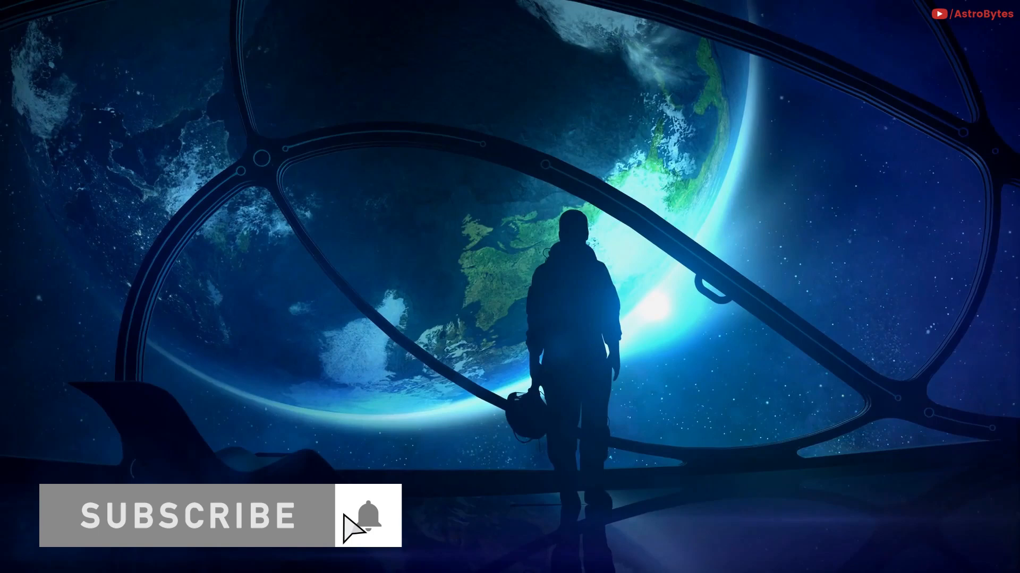
pyautogui.click(364, 518)
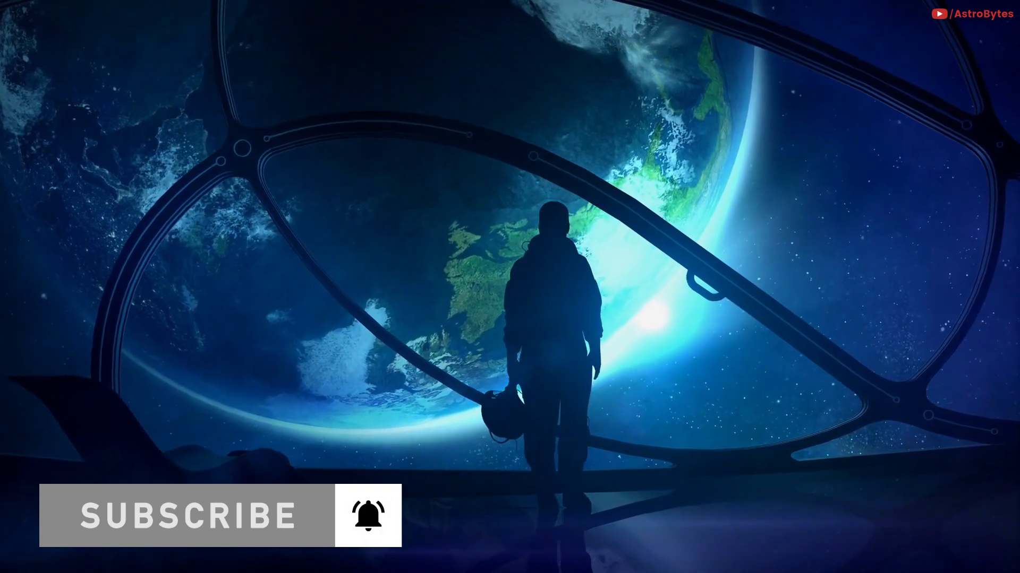